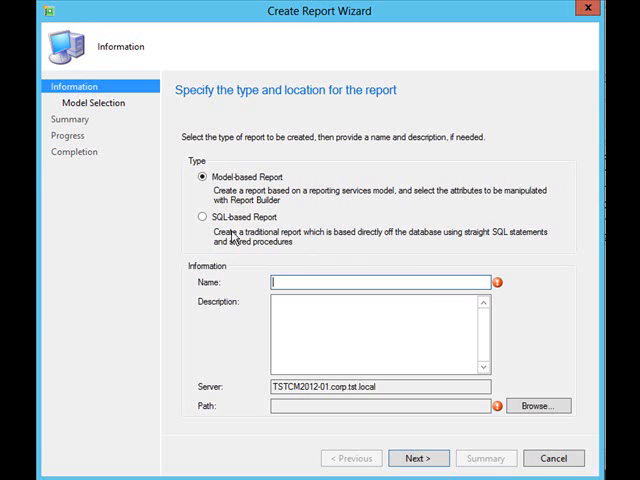
# - Create the SQL-based report 'OS Summary Counts' in the Management Reports folder and exit the wizard
pyautogui.click(203, 217)
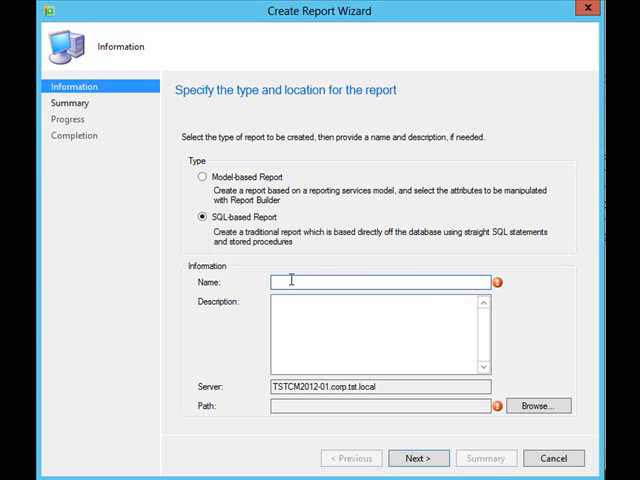
pyautogui.write('OS Summary Counts')
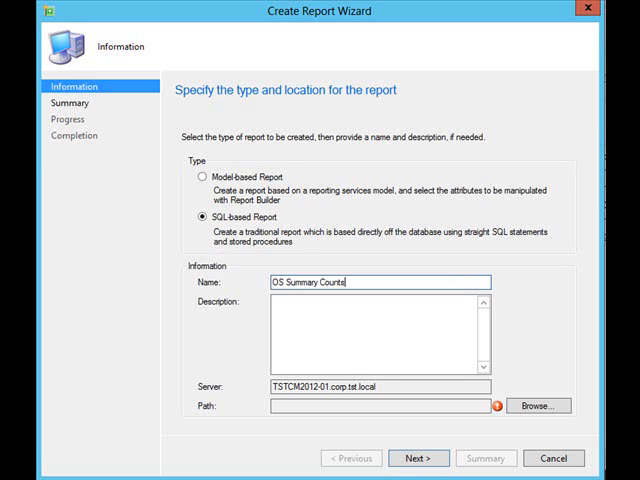
pyautogui.click(538, 405)
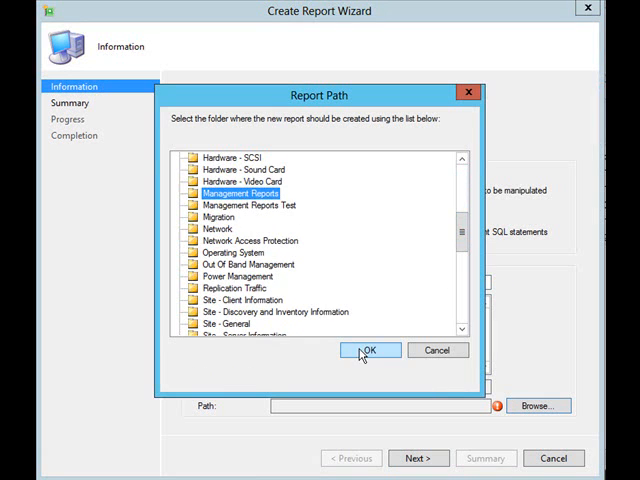
pyautogui.click(370, 350)
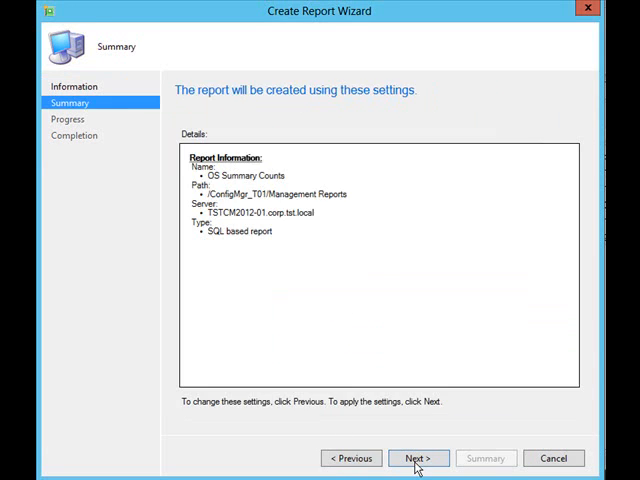
pyautogui.click(417, 458)
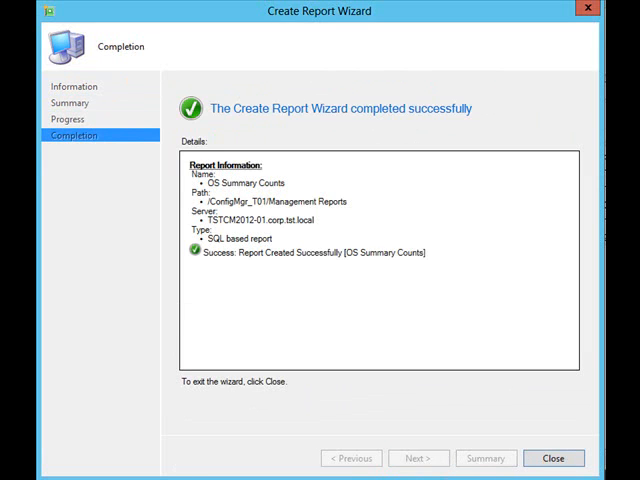
pyautogui.click(553, 458)
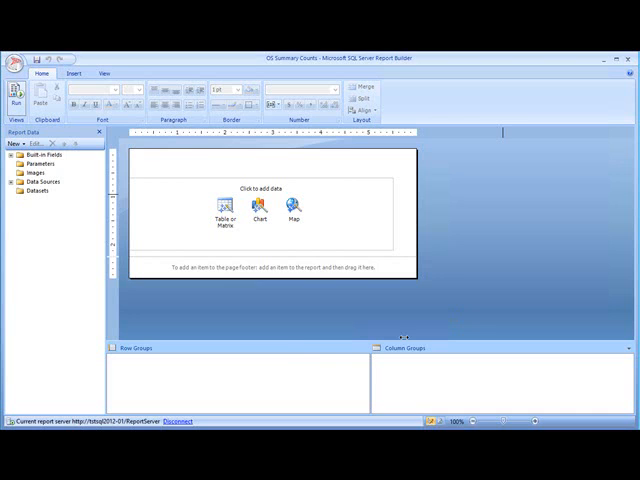
# - Start a Table or Matrix on a new dataset using the current Windows user credentials
pyautogui.click(224, 208)
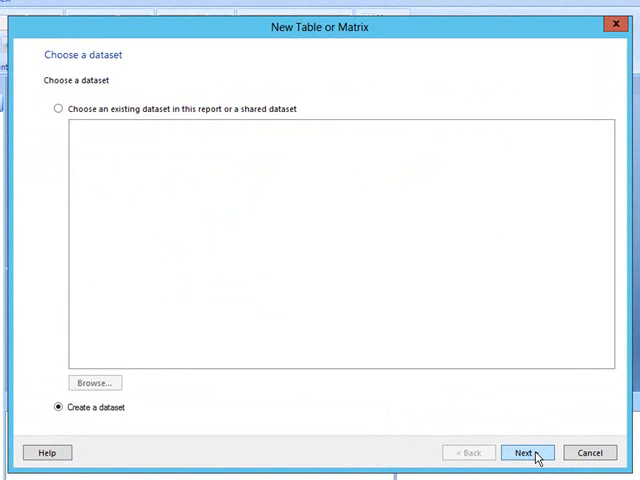
pyautogui.click(527, 452)
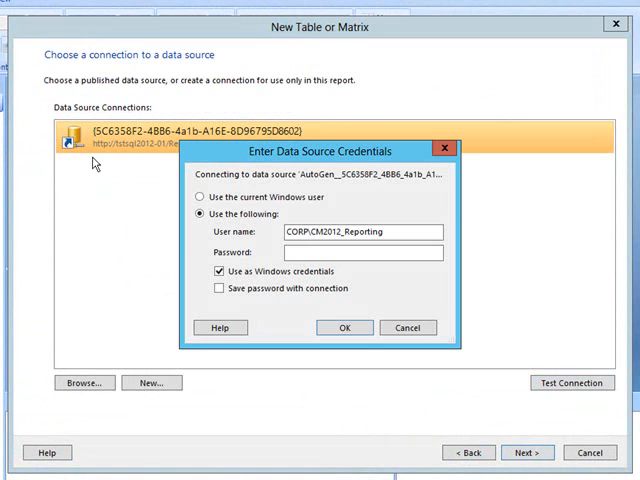
pyautogui.click(201, 196)
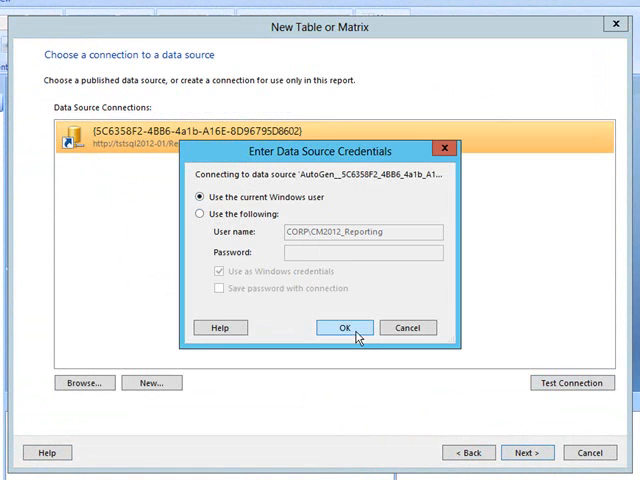
pyautogui.click(344, 327)
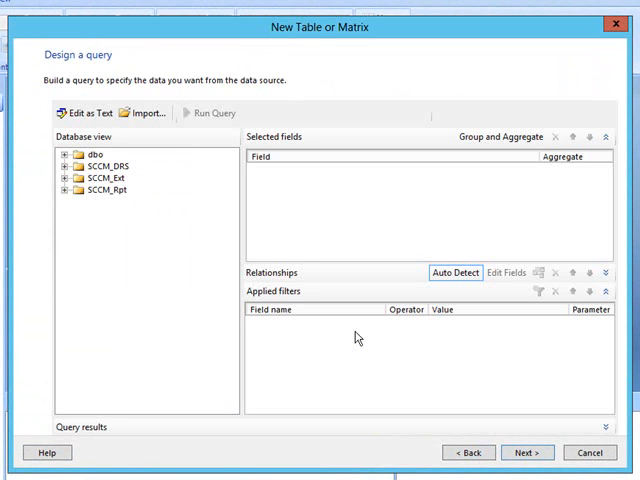
# - Enter the GROUP BY operating system query as text and finish the table in Ocean style
pyautogui.click(88, 112)
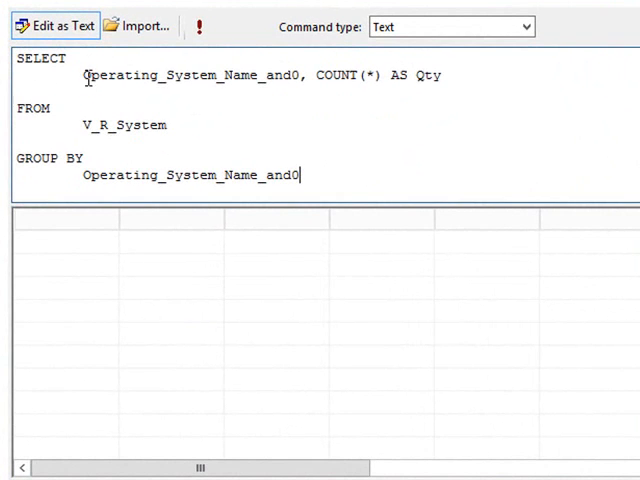
pyautogui.doubleClick(190, 75)
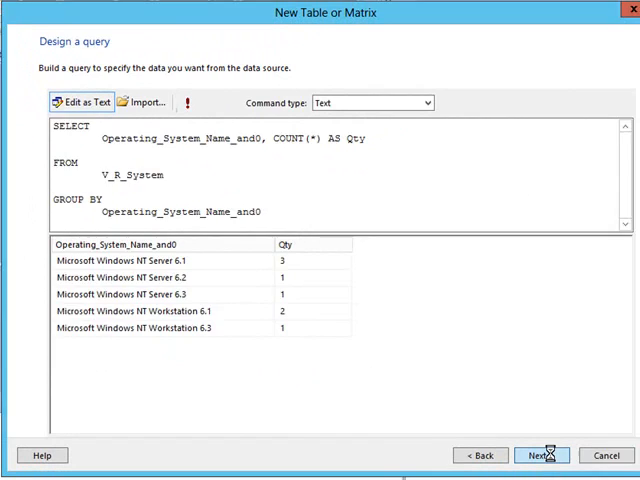
pyautogui.click(541, 455)
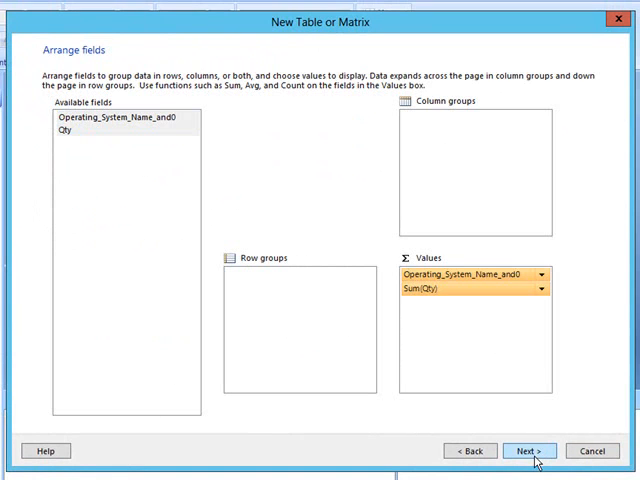
pyautogui.click(531, 450)
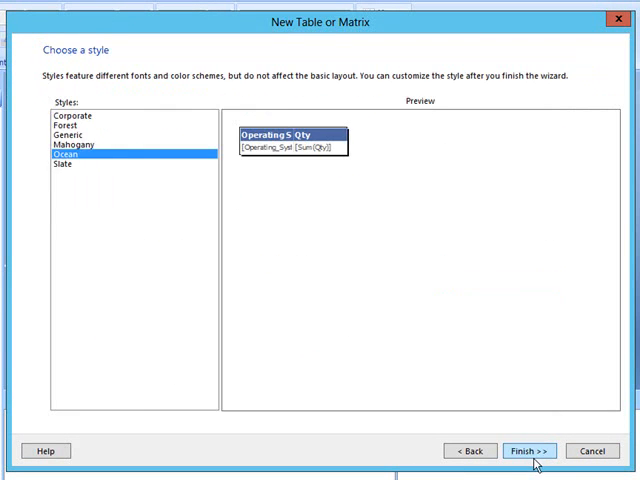
pyautogui.click(528, 450)
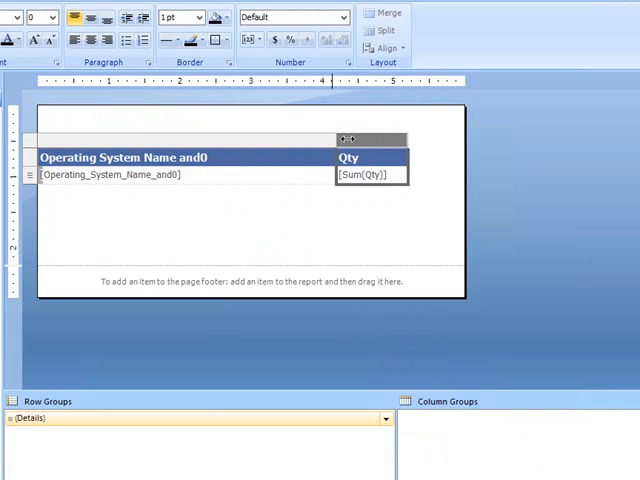
# - Widen the first column and set its header to 'Operating System Name'
pyautogui.moveTo(395, 139); pyautogui.dragTo(452, 139)
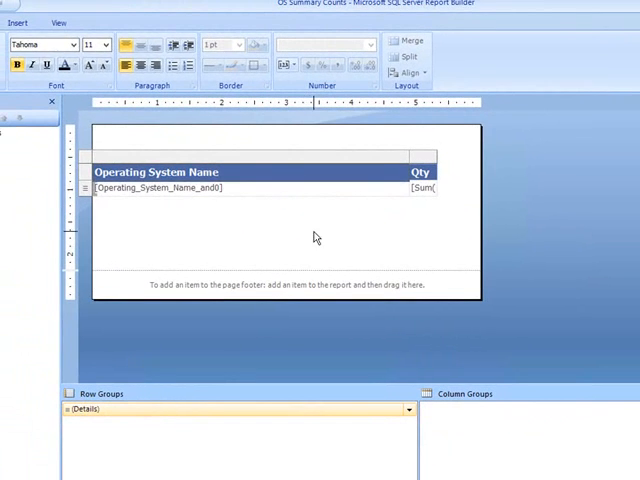
pyautogui.click(18, 23)
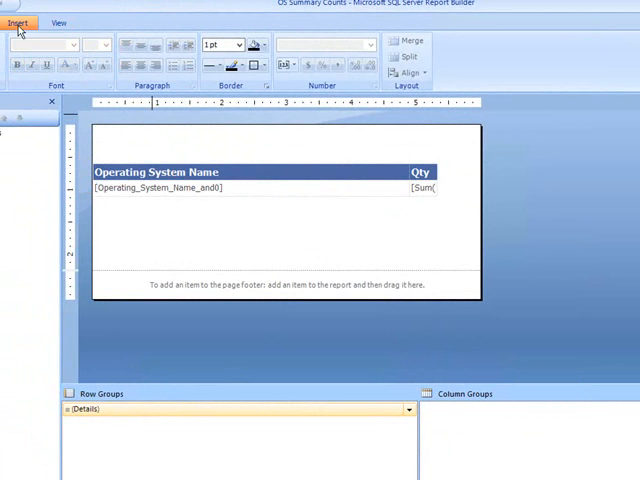
# - Insert a text box above the table with 14 pt text and a dark blue fill
pyautogui.click(17, 23)
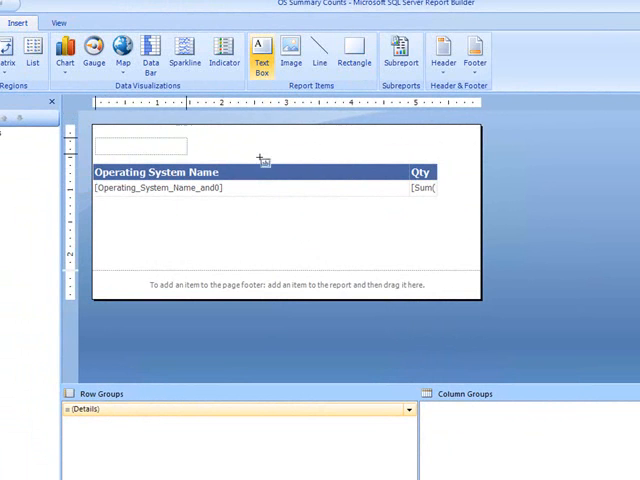
pyautogui.click(140, 146)
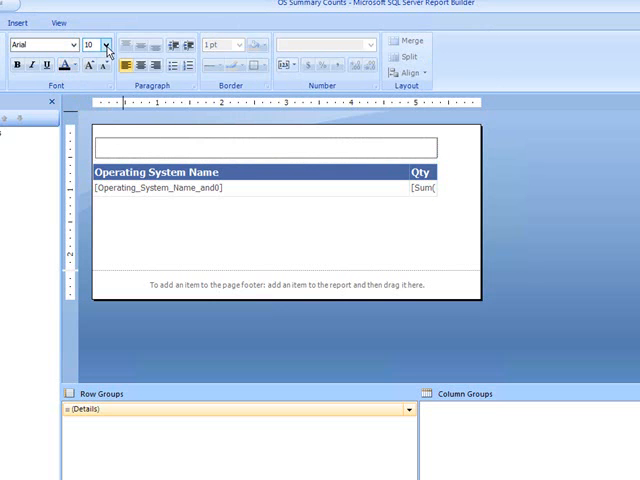
pyautogui.click(107, 45)
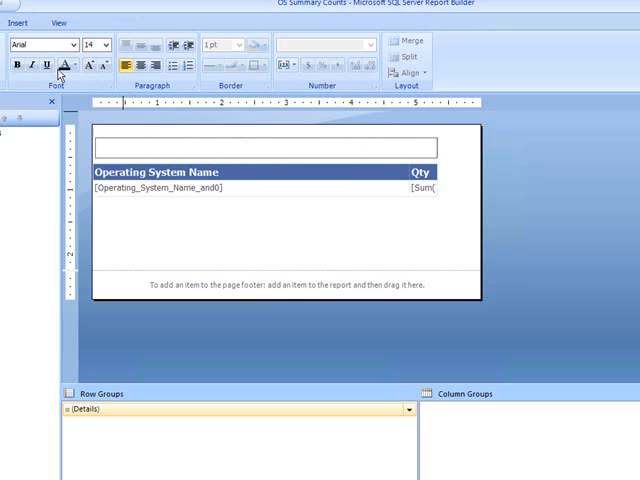
pyautogui.click(66, 65)
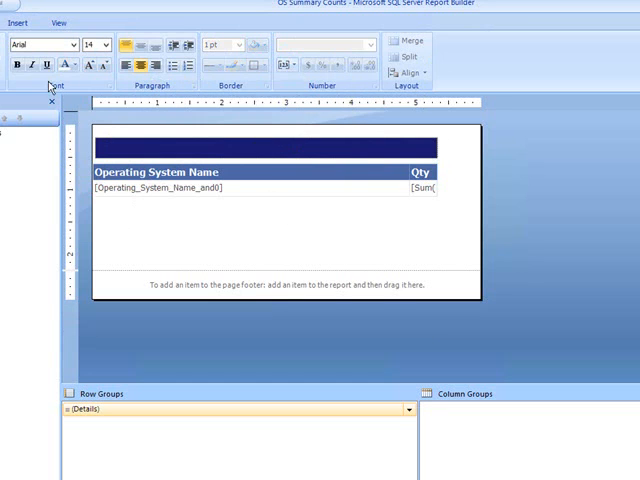
# - Enter the title 'Operating System Summary Counts' and position it directly above the table
pyautogui.write('Operating System C')
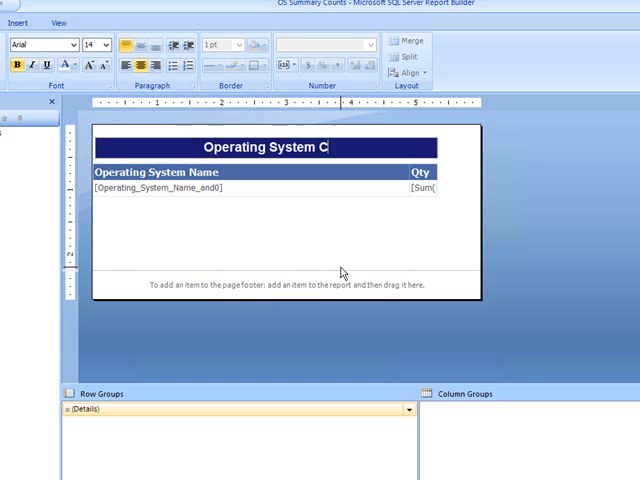
pyautogui.write('ummary Counts')
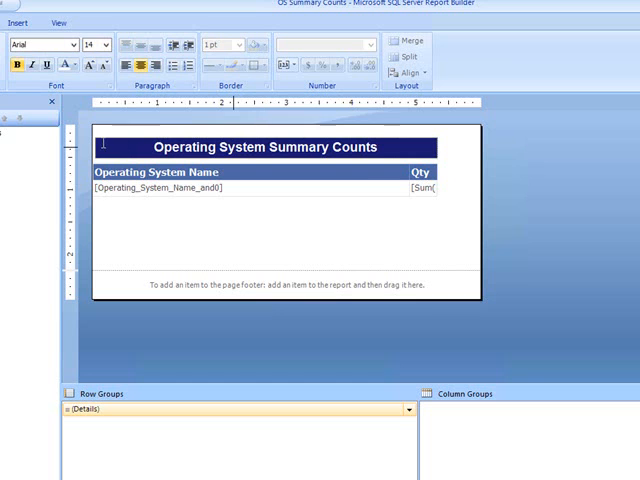
pyautogui.click(260, 147)
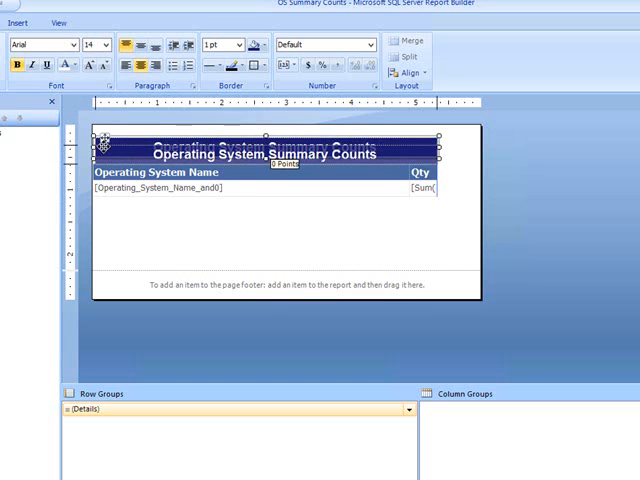
pyautogui.click(224, 258)
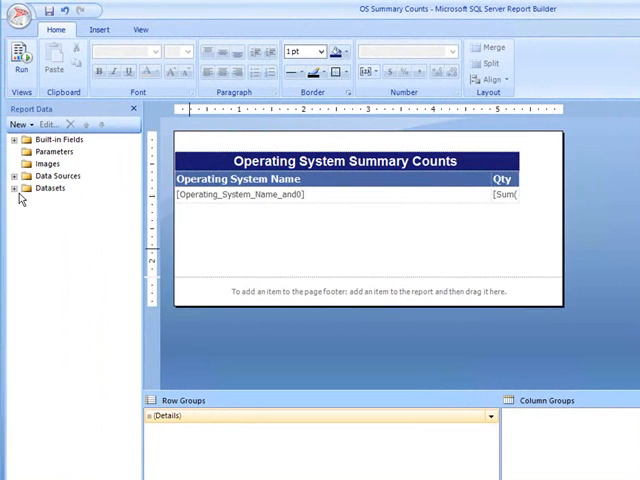
# - Rename DataSet1 to OSSummaryCounts in Dataset Properties
pyautogui.rightClick(50, 201)
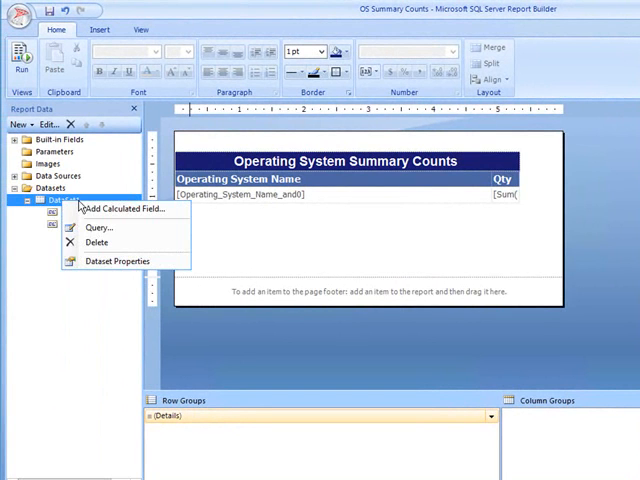
pyautogui.click(118, 261)
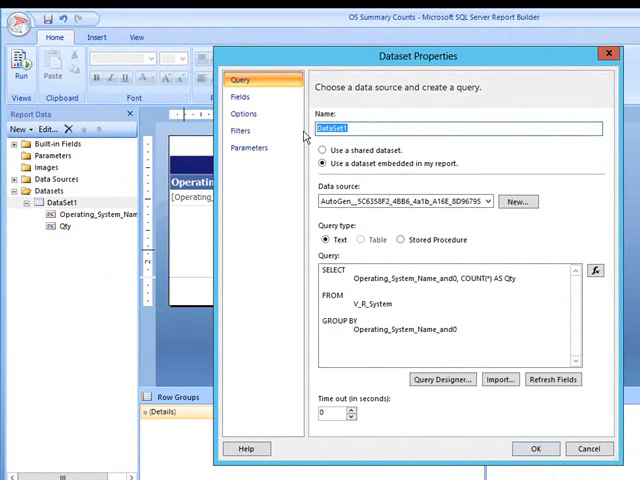
pyautogui.write('OSSummaryCounts')
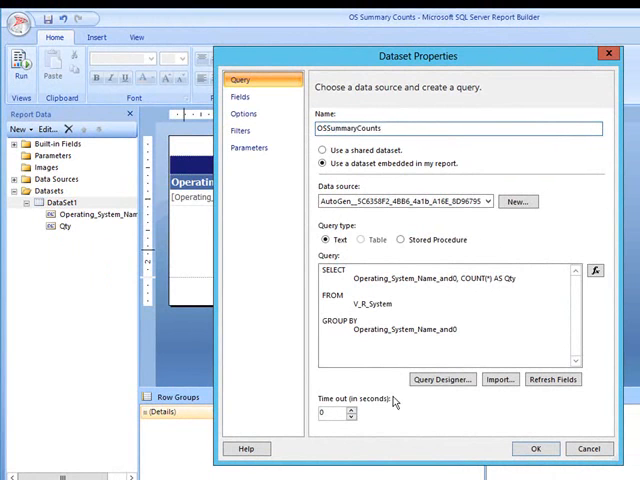
pyautogui.click(535, 448)
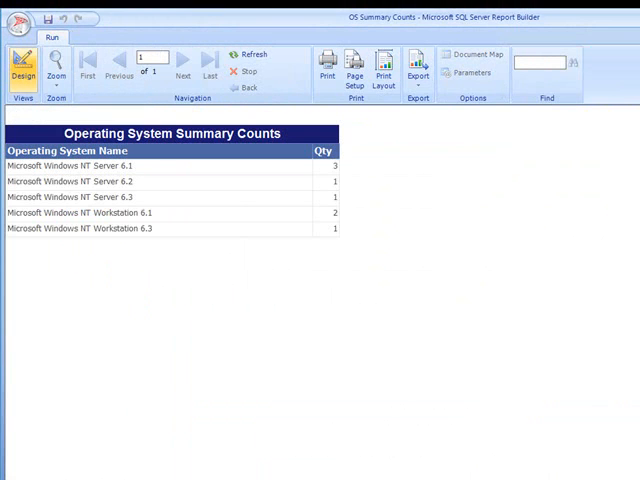
pyautogui.moveTo(87, 193)
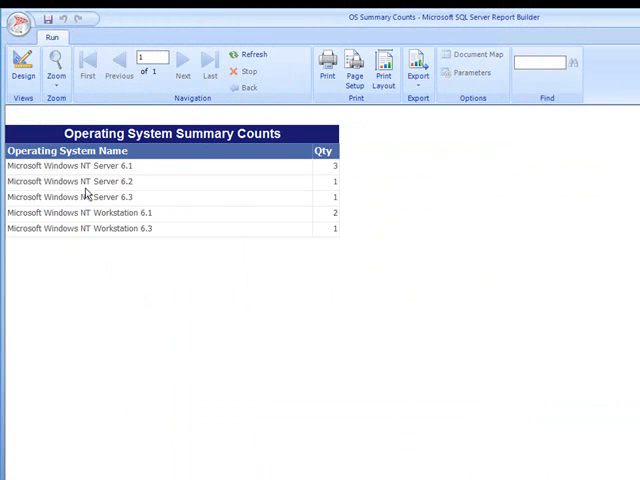